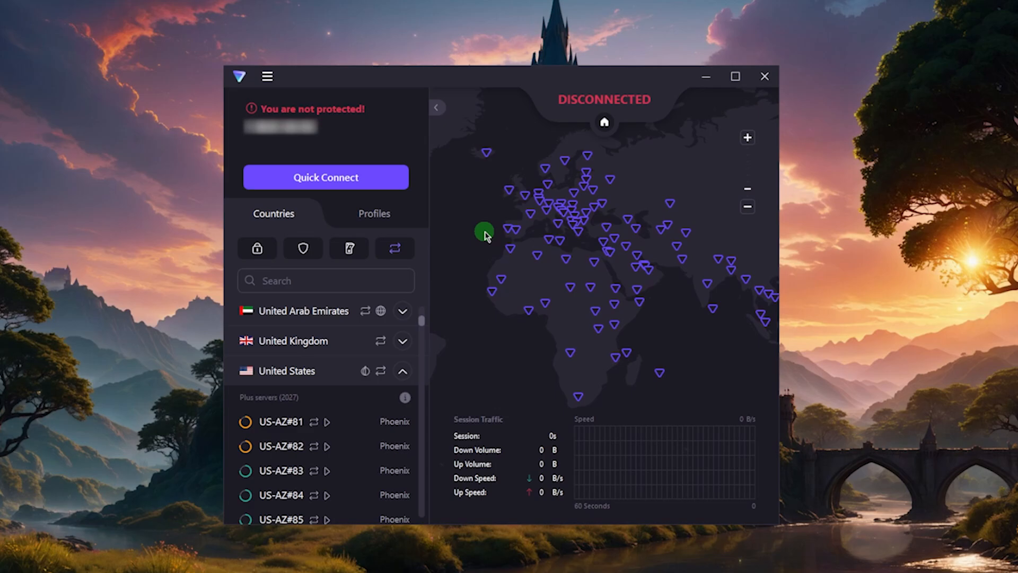
Pan the Proton VPN server map back and forth between Europe, the Atlantic and North America.
left_click_drag(484, 233, 603, 177)
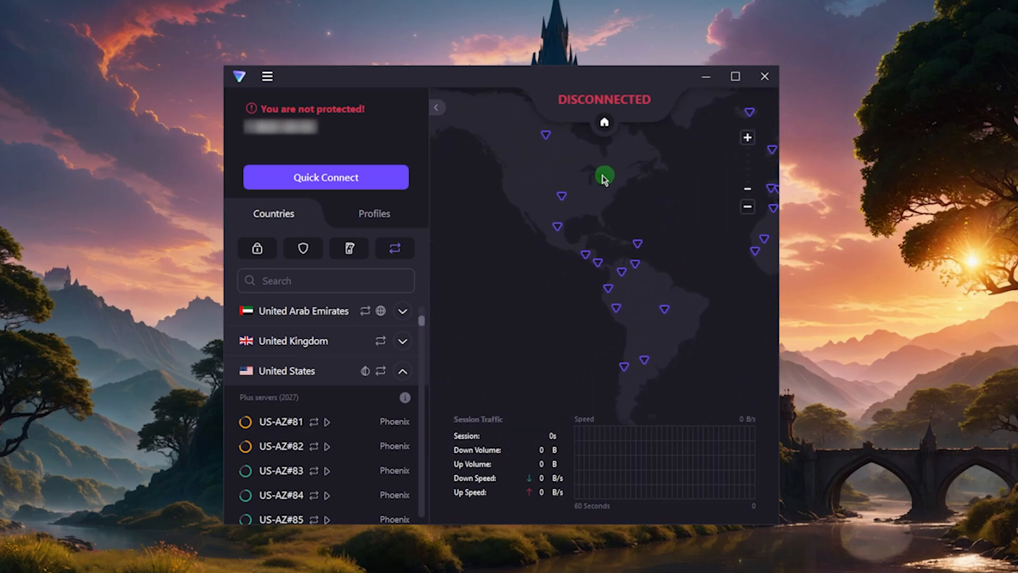
left_click_drag(604, 178, 441, 235)
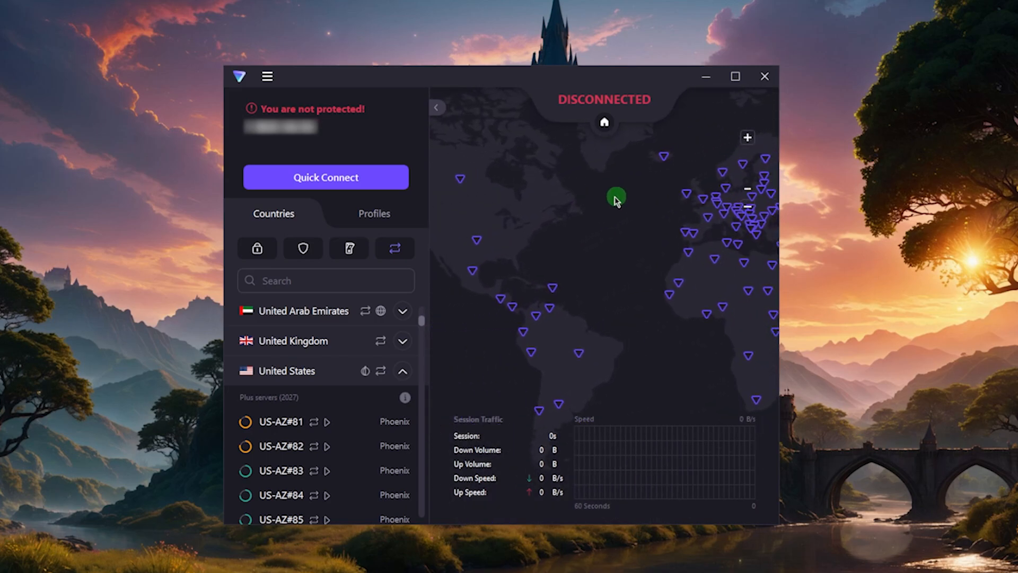
left_click_drag(615, 199, 470, 221)
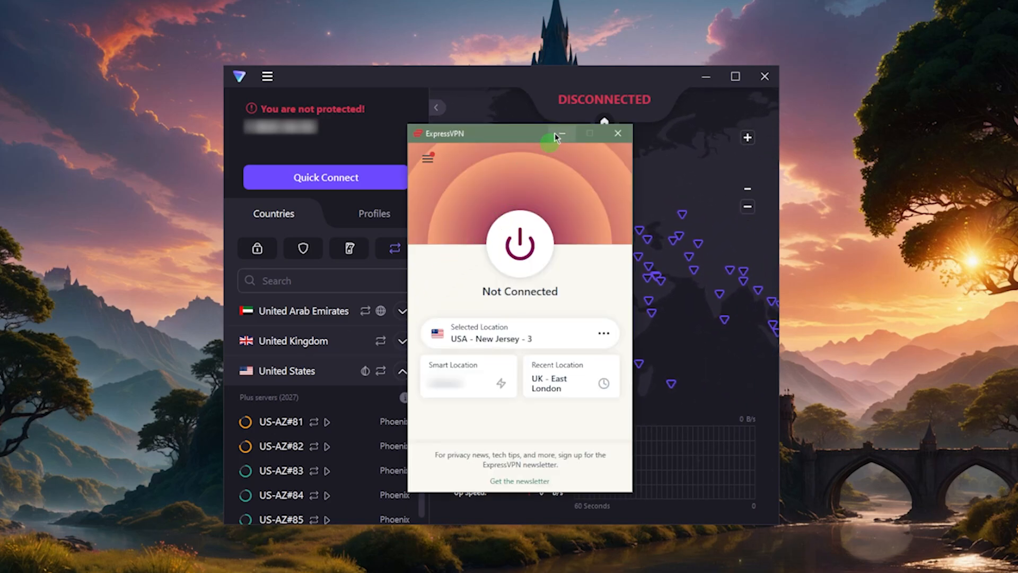
Minimize the ExpressVPN window so Proton VPN's map and country list show again.
left_click(616, 134)
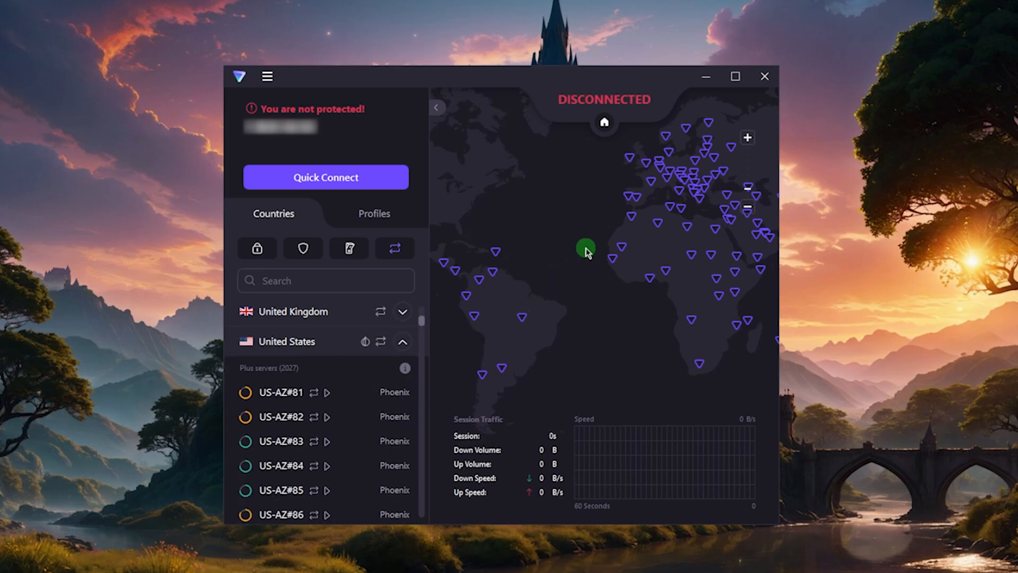
mouse_move(349, 248)
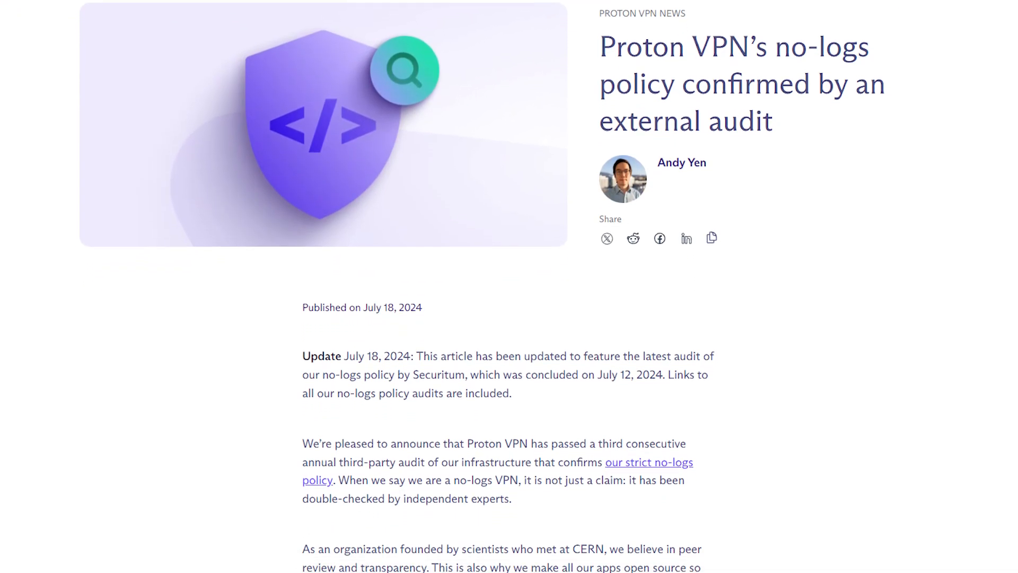
Scroll the audit article and no-logs policy page down to the 'does not store any logs' section.
scroll("down", 3)
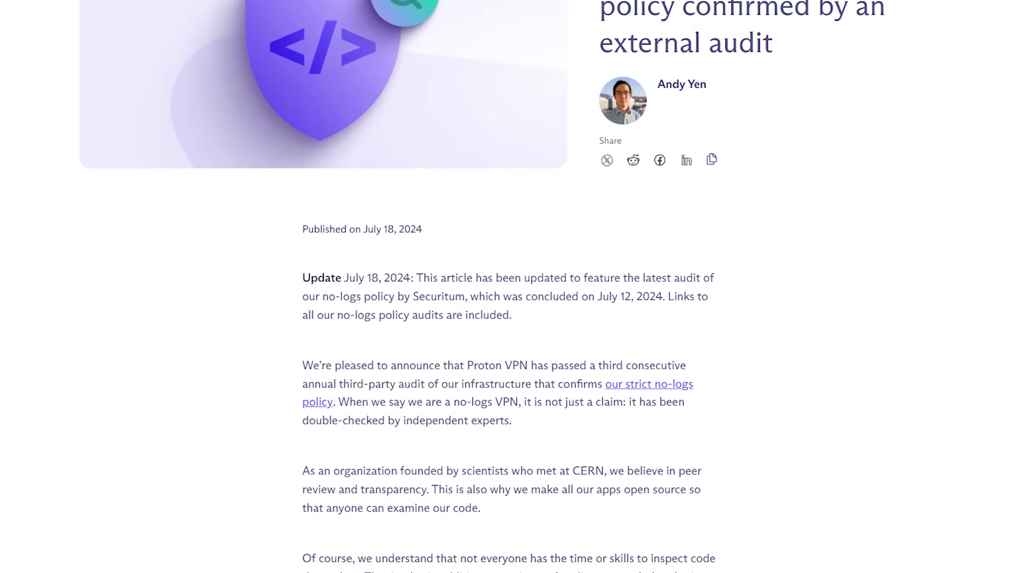
scroll("down", 3)
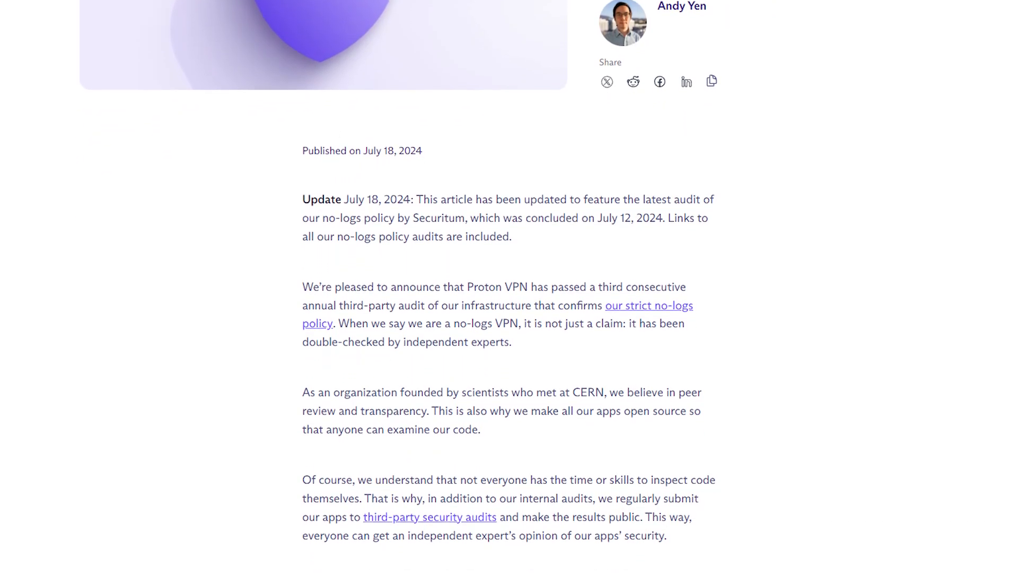
scroll("down", 3)
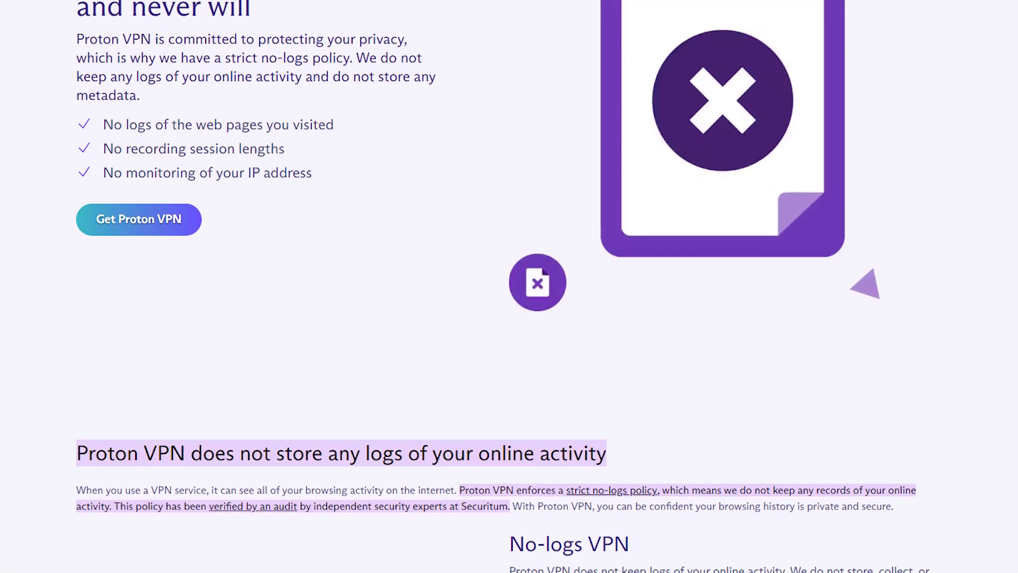
scroll("down", 3)
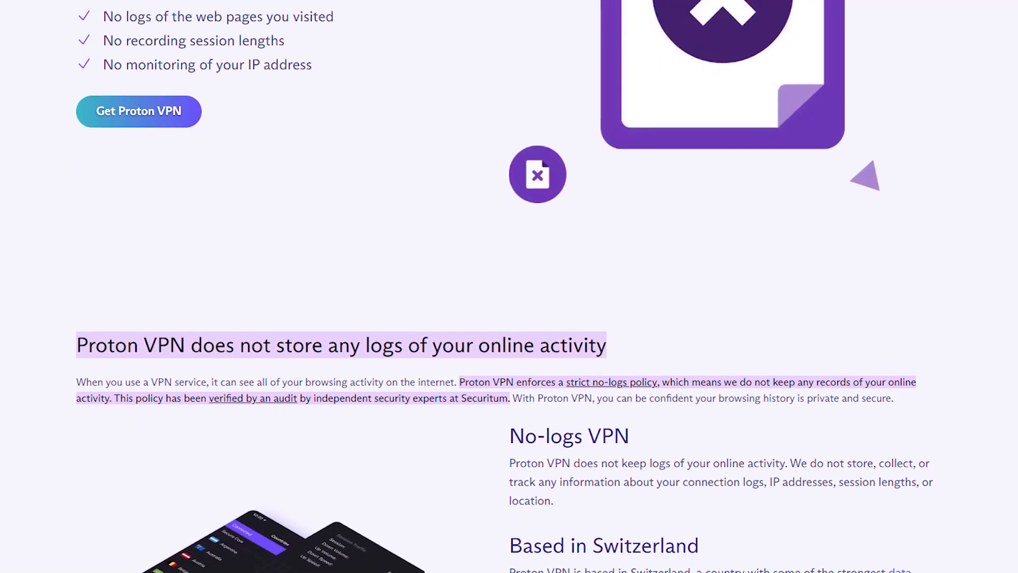
scroll("down", 3)
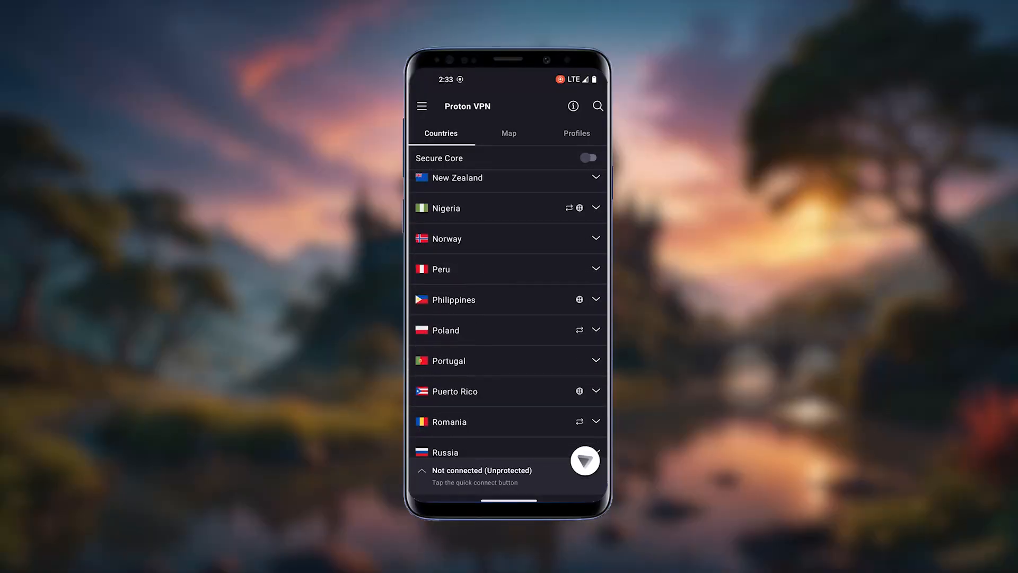
left_click(508, 132)
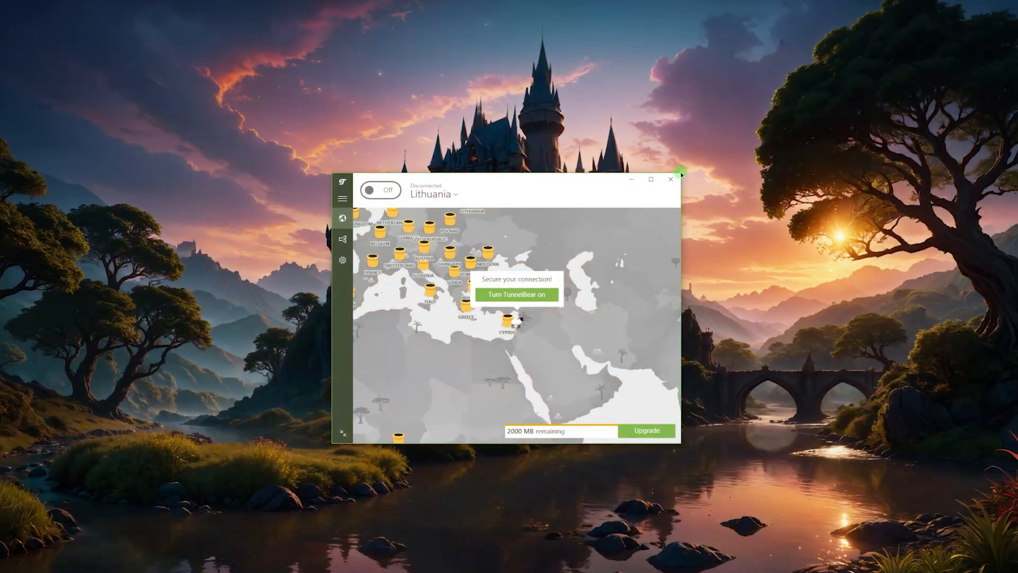
mouse_move(670, 179)
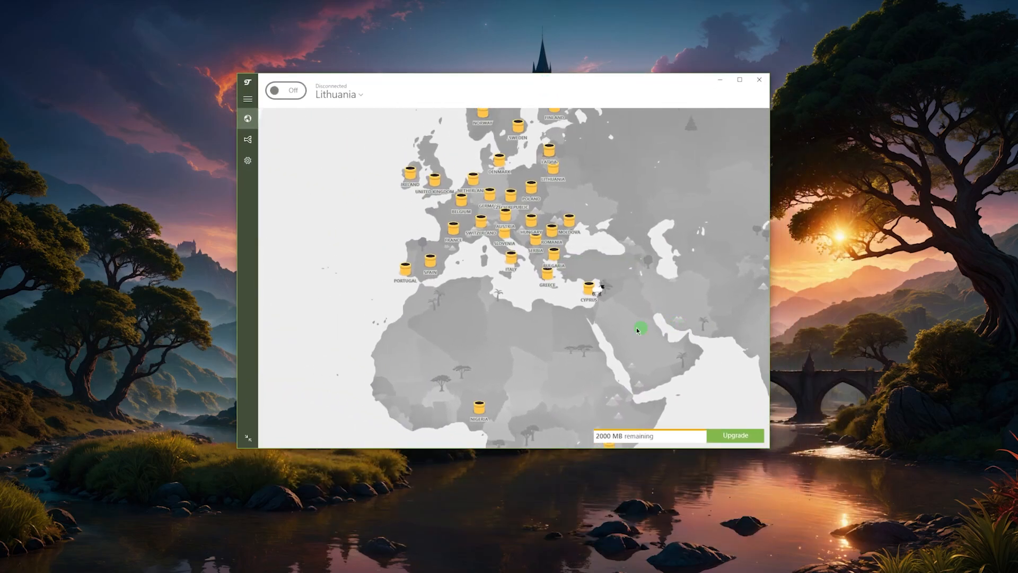
Pan TunnelBear's map west to show the United States, Canada and Mexico tunnels.
left_click_drag(640, 328, 510, 543)
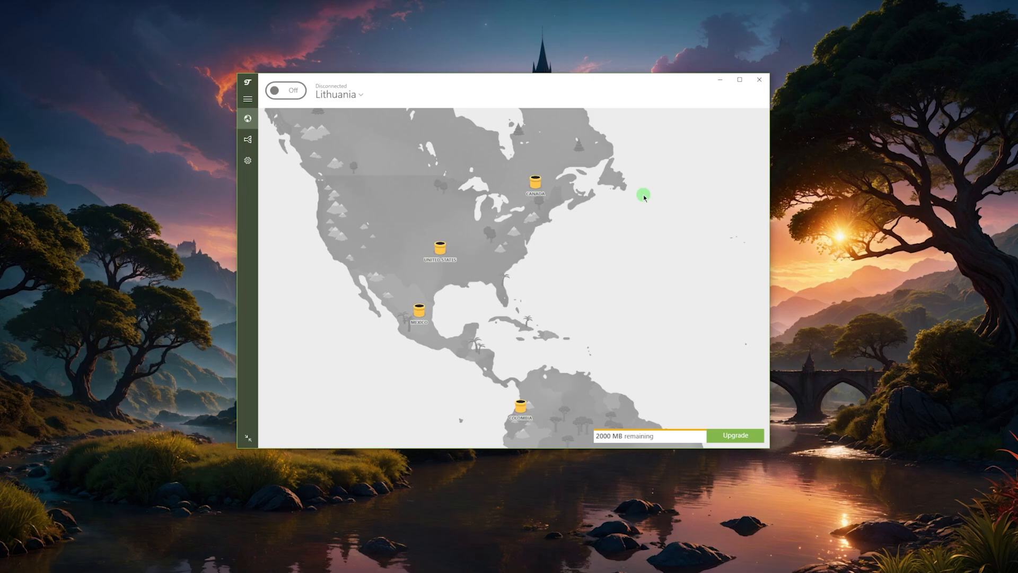
mouse_move(564, 387)
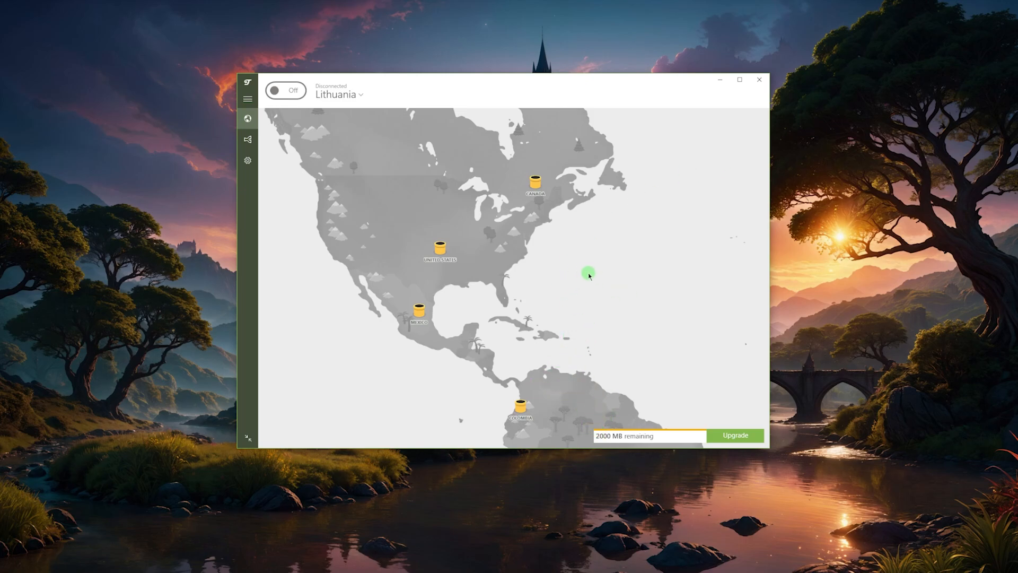
mouse_move(545, 227)
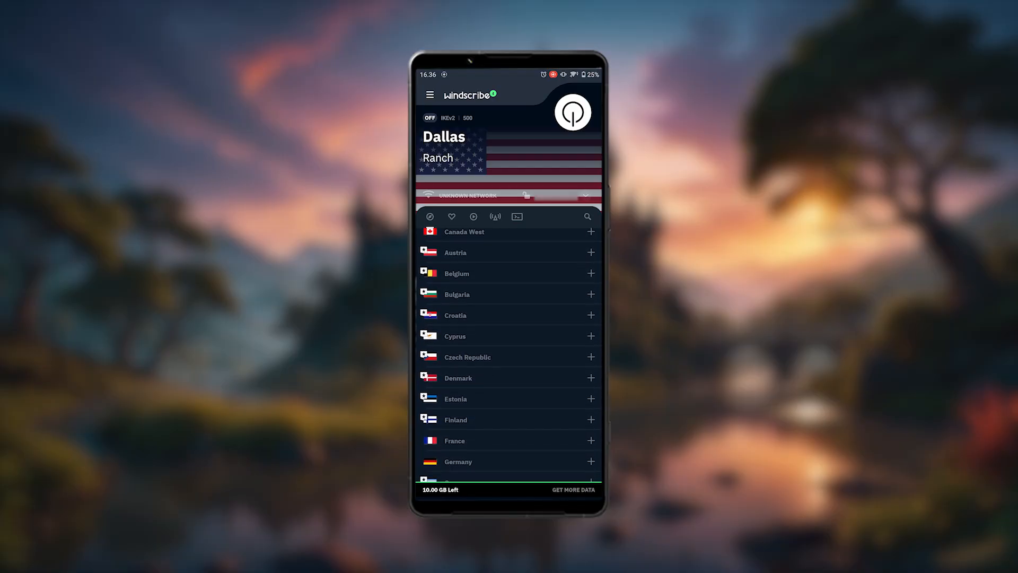
scroll("down", 3)
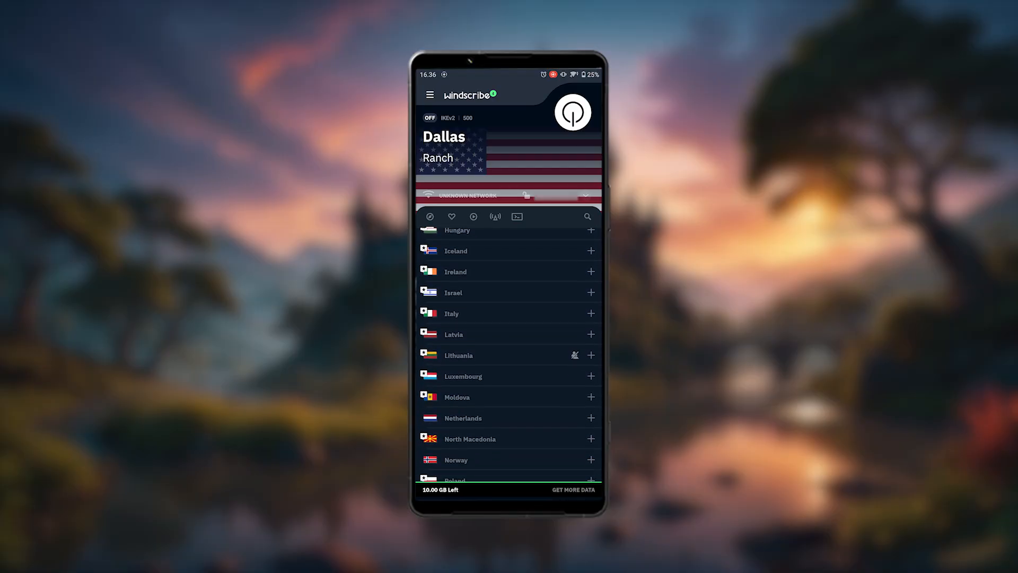
scroll("down", 3)
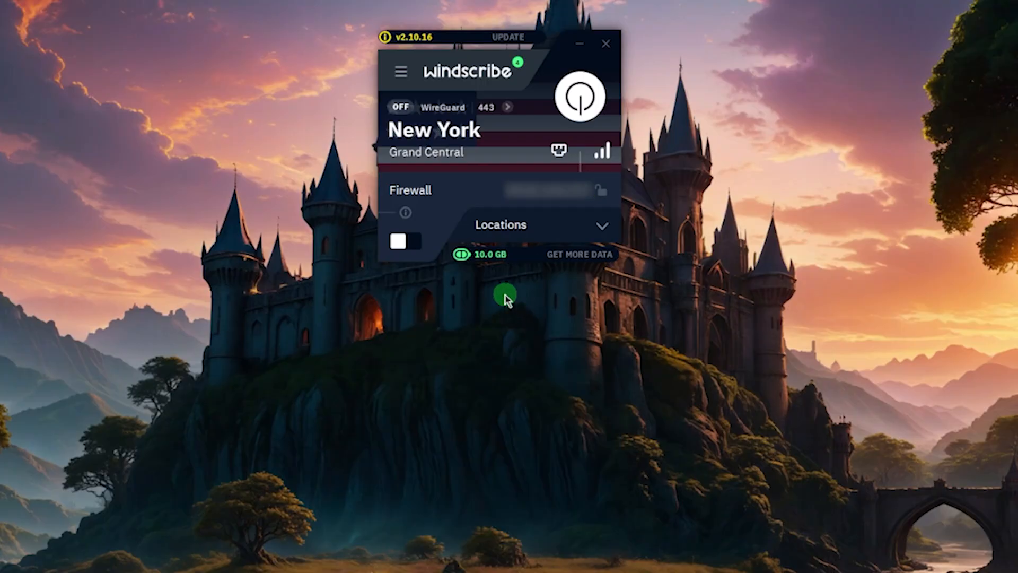
mouse_move(526, 59)
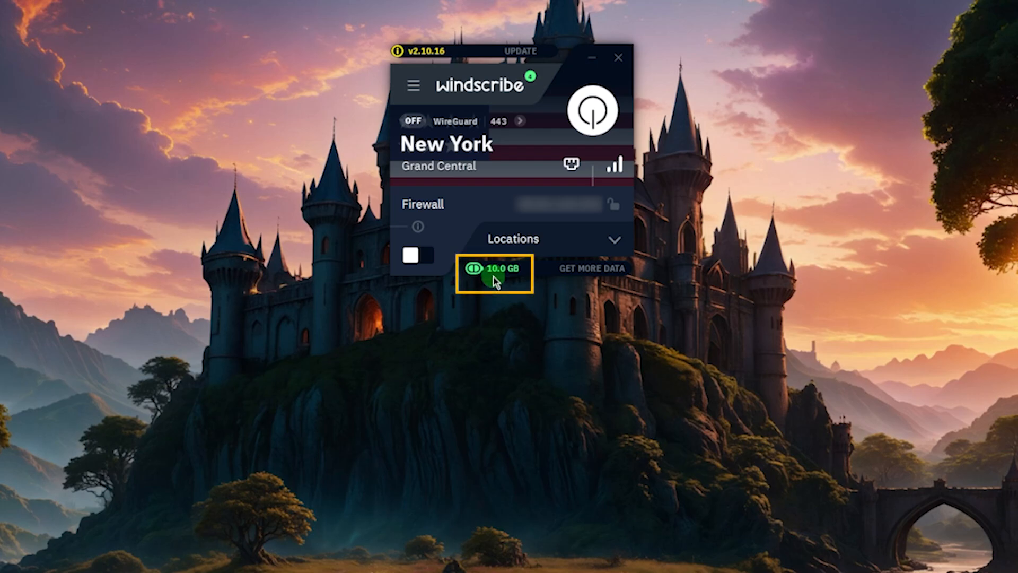
Expand Windscribe's Locations bar and scroll down the country list.
left_click(513, 239)
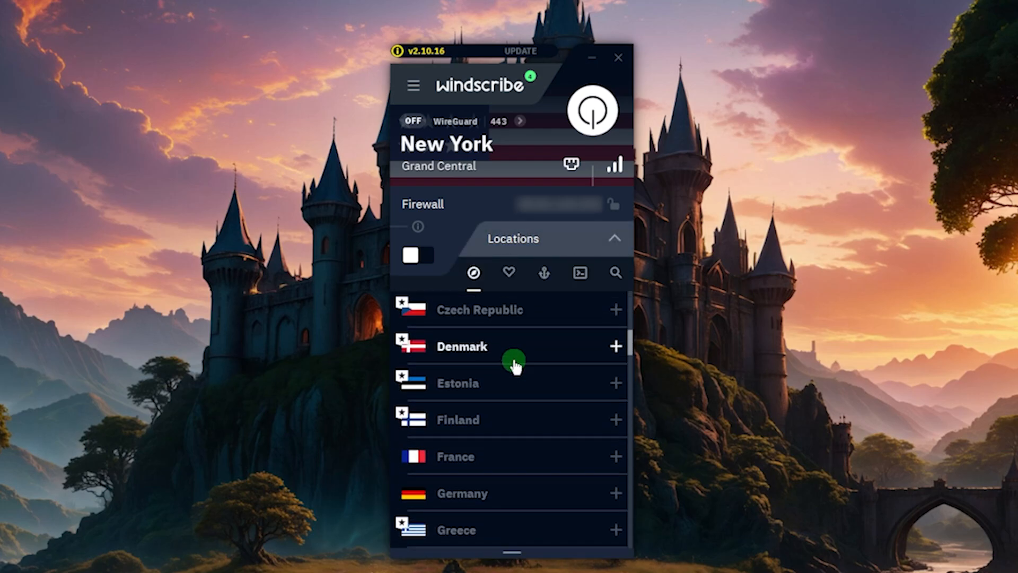
scroll("down", 3)
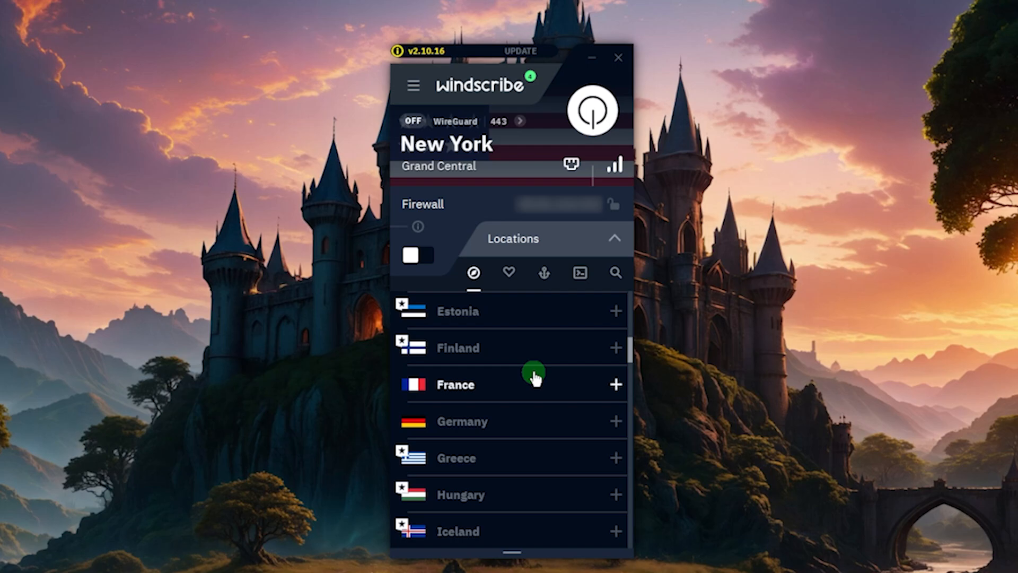
scroll("down", 3)
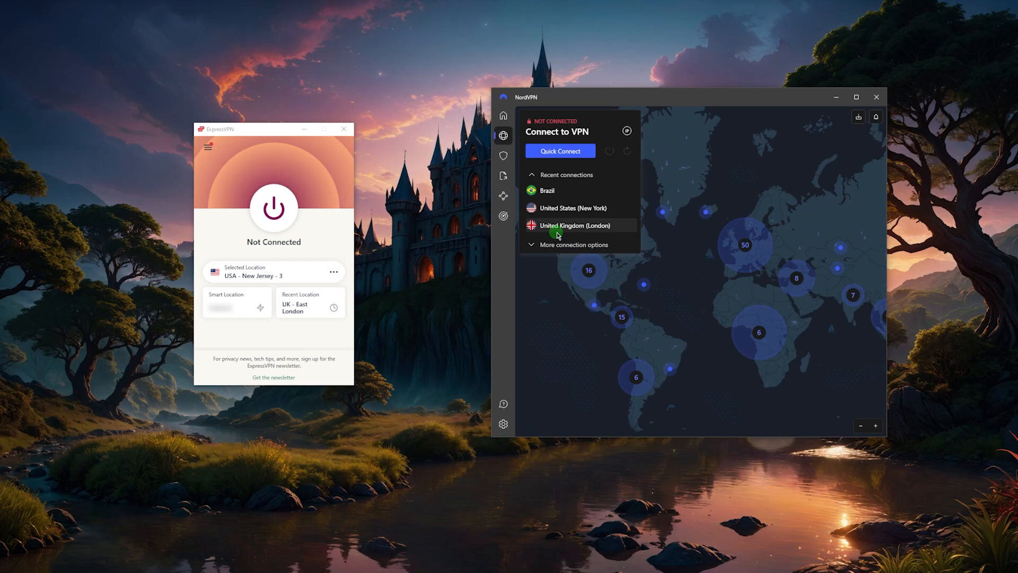
mouse_move(384, 247)
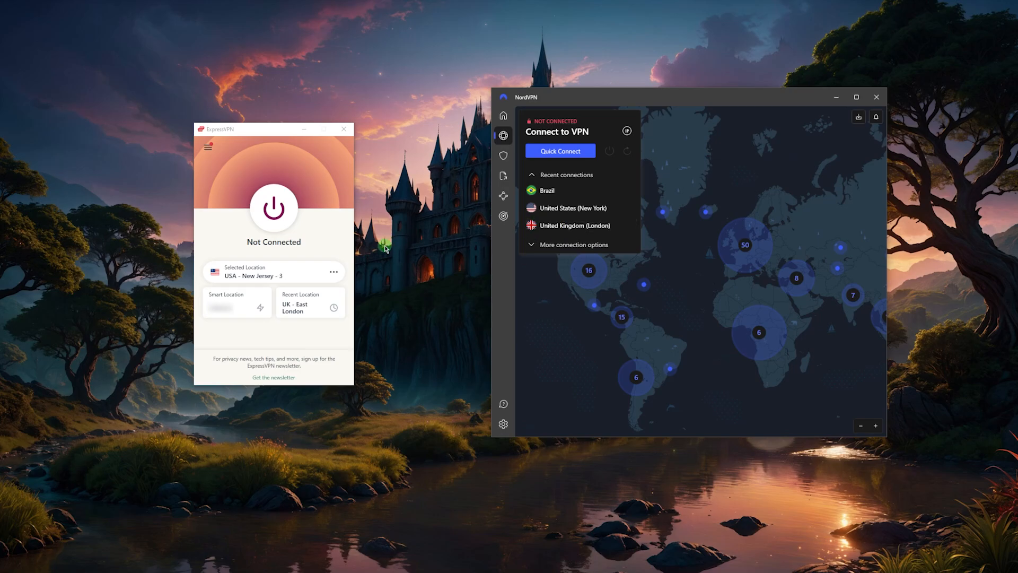
mouse_move(396, 250)
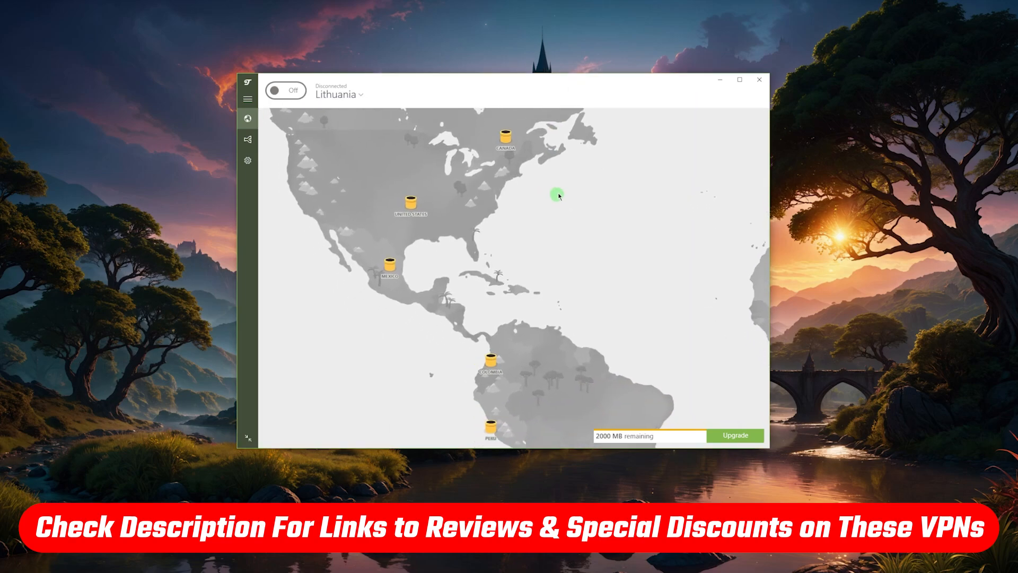
mouse_move(620, 160)
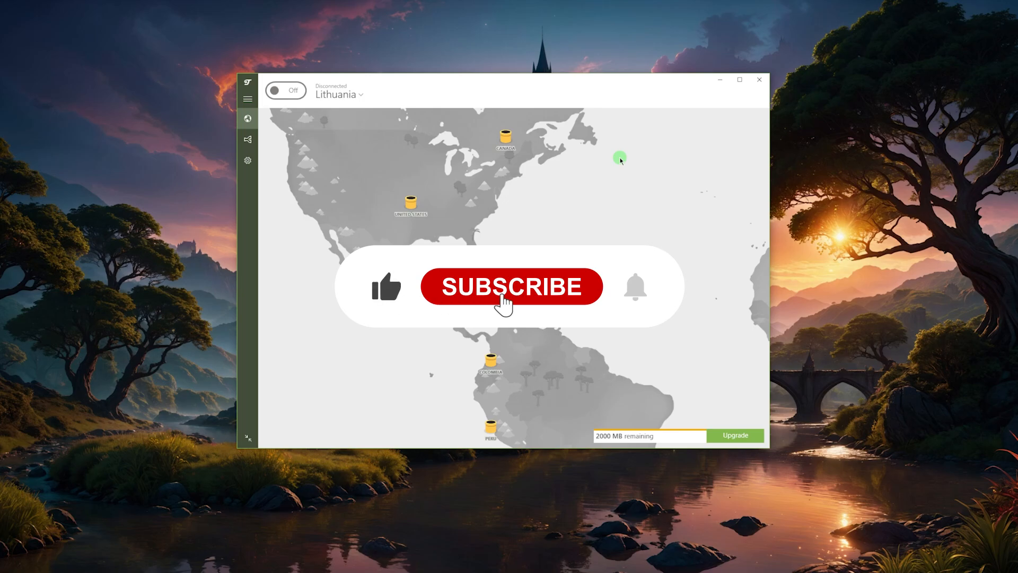
left_click(511, 286)
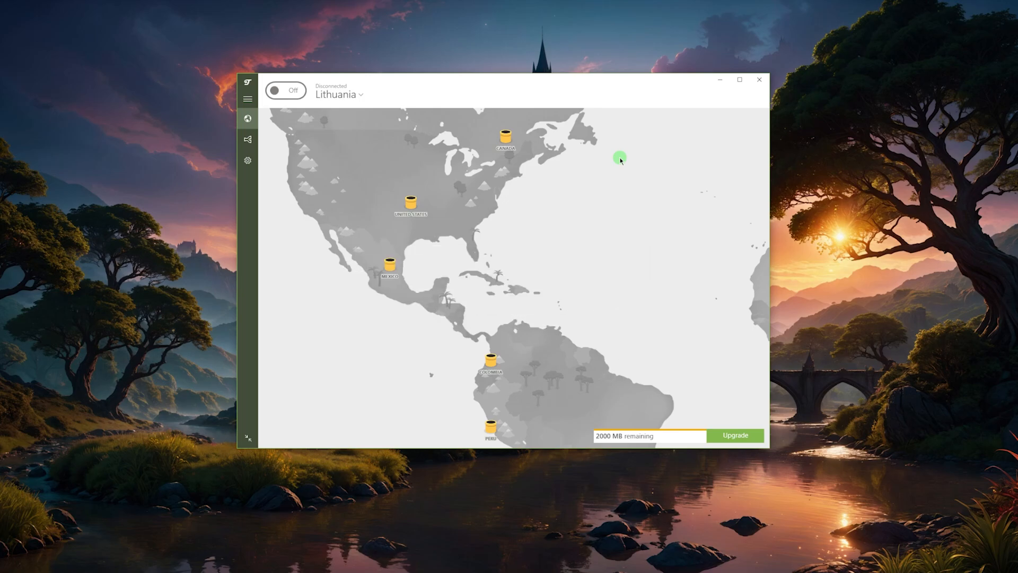